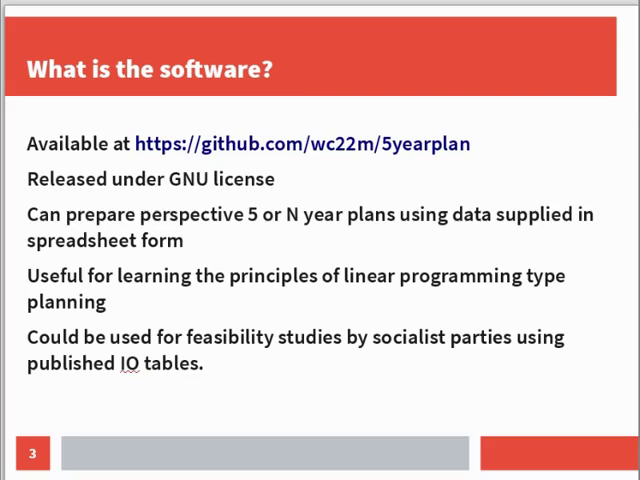
mouse_move(96, 168)
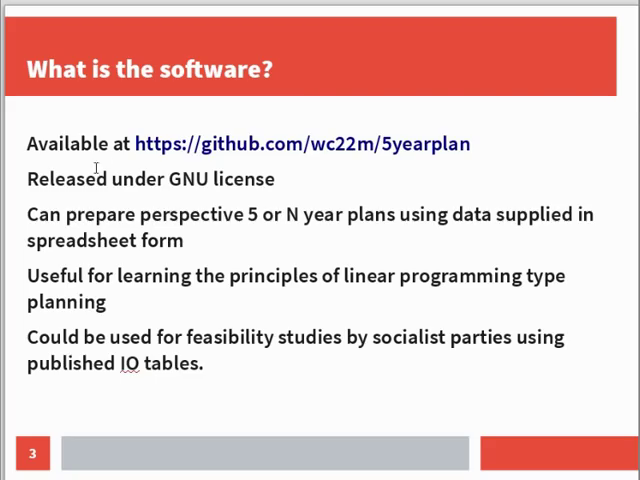
mouse_move(426, 168)
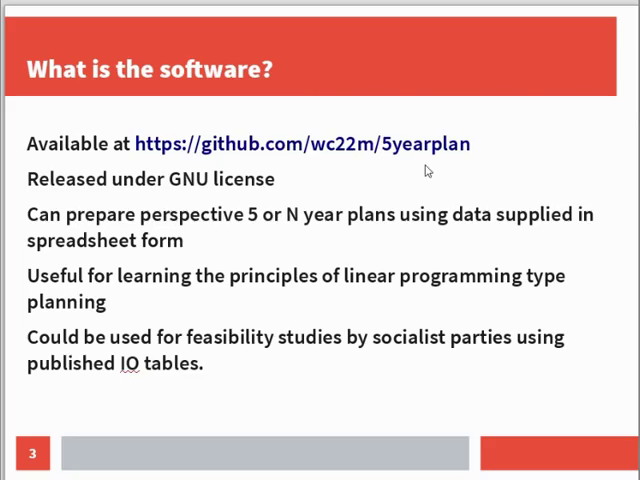
mouse_move(200, 204)
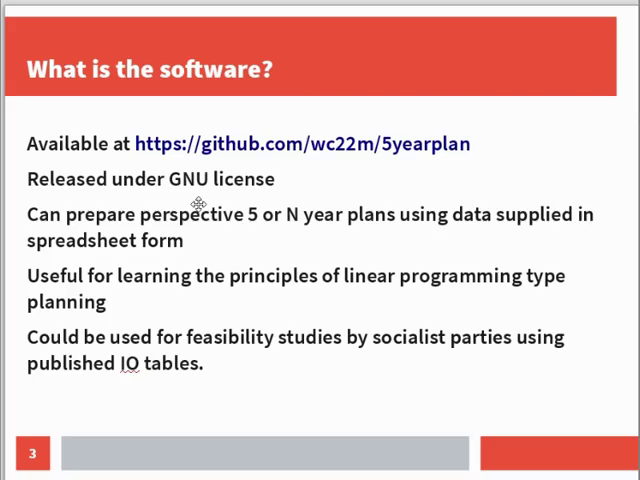
mouse_move(200, 204)
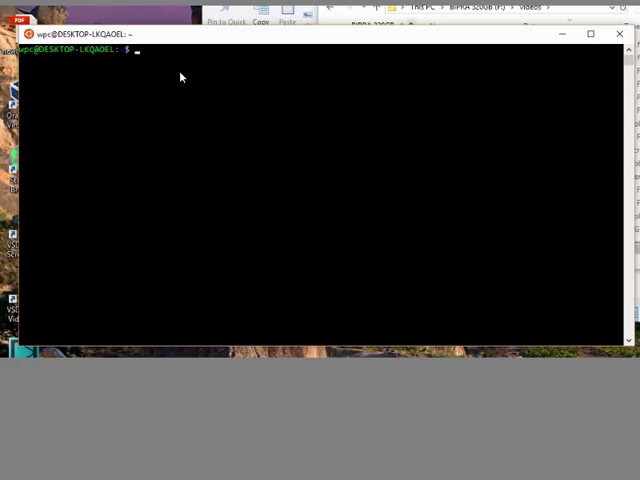
Change into the /mnt/f/wpc/src/plancode source folder
type("cd /mnt/f/")
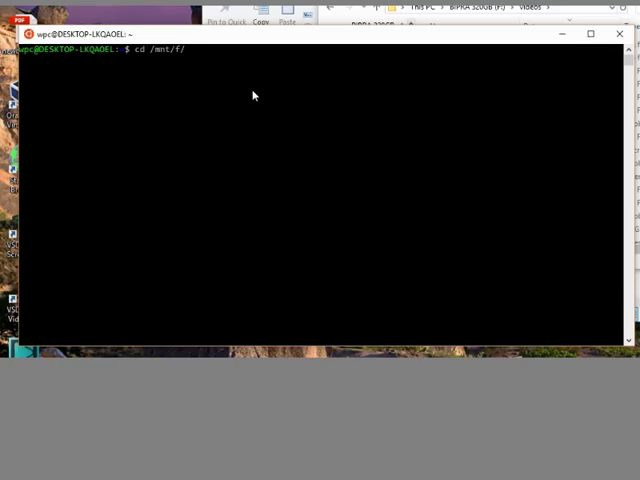
type("wpc/src/")
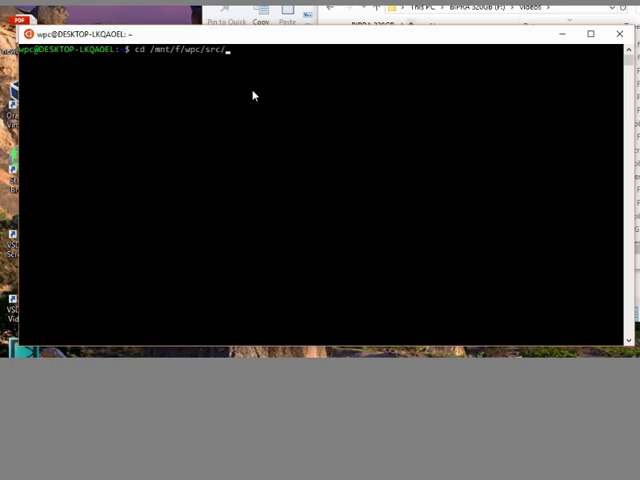
type("plancod")
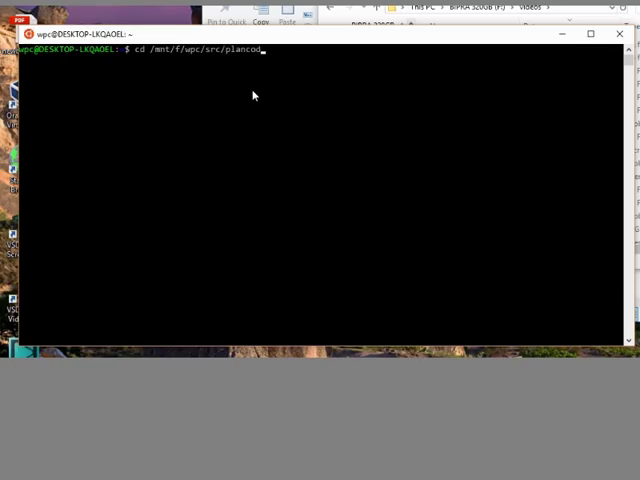
key("Return")
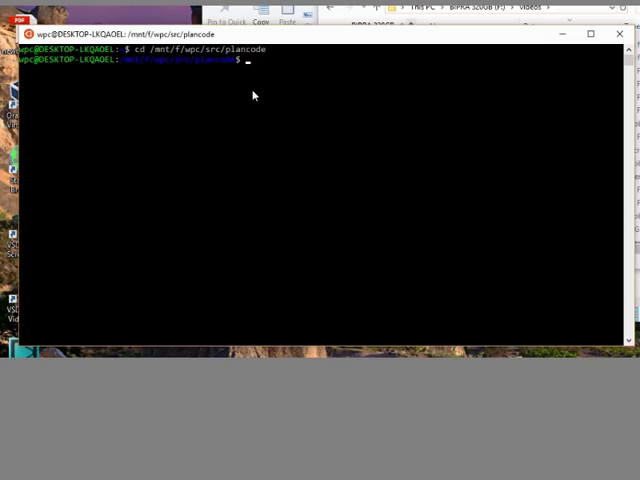
List the folder's files with ls, showing the sources, CSV data files and Makefile
type("ls")
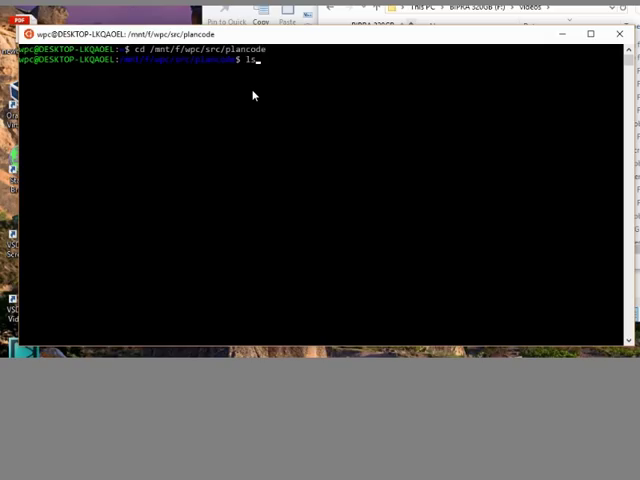
key("Return")
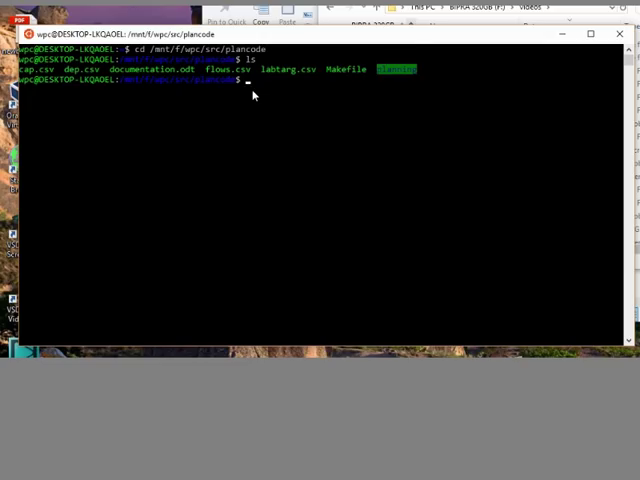
mouse_move(436, 72)
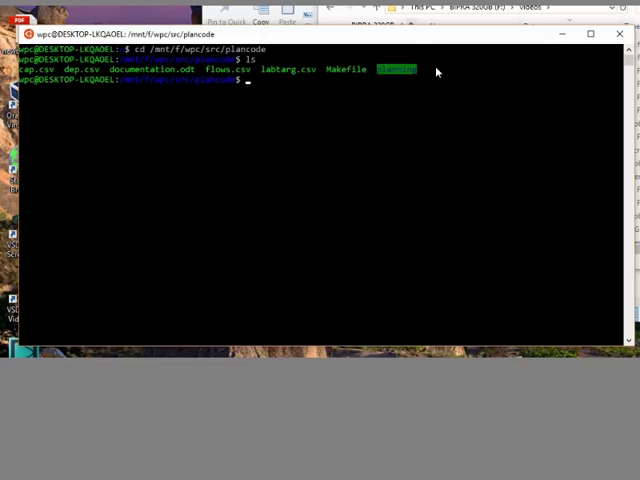
mouse_move(416, 72)
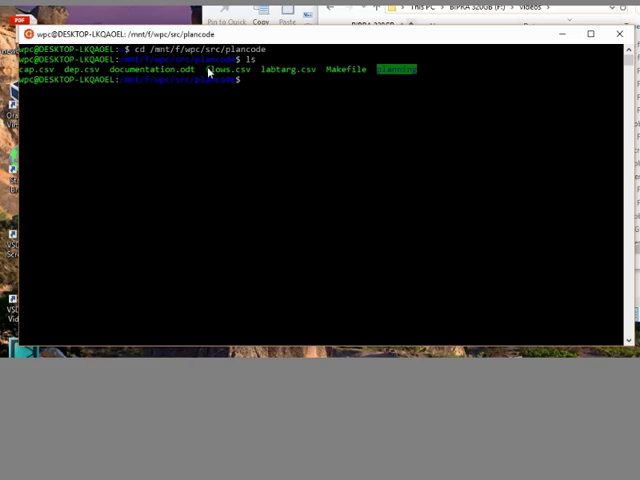
mouse_move(238, 96)
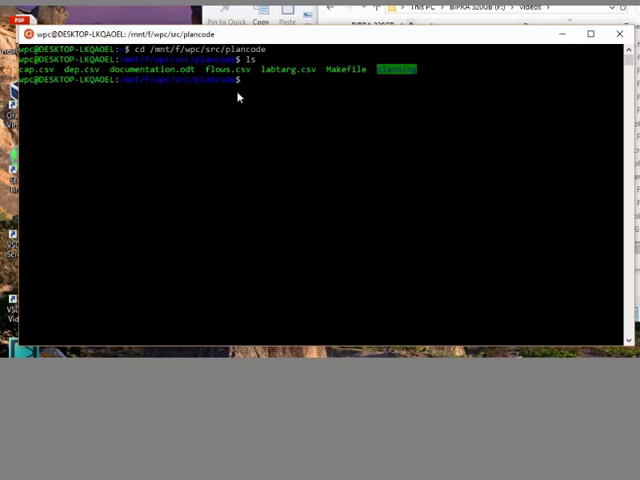
mouse_move(416, 186)
type("m")
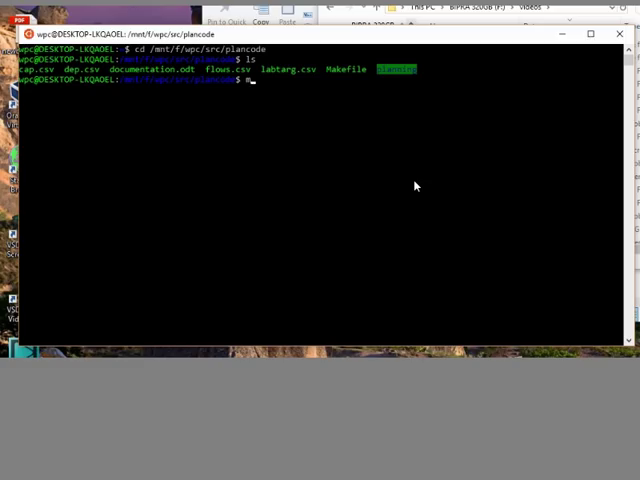
Run make to compile the Java sources, write model.lp and solve it into plan.txt
key("Return")
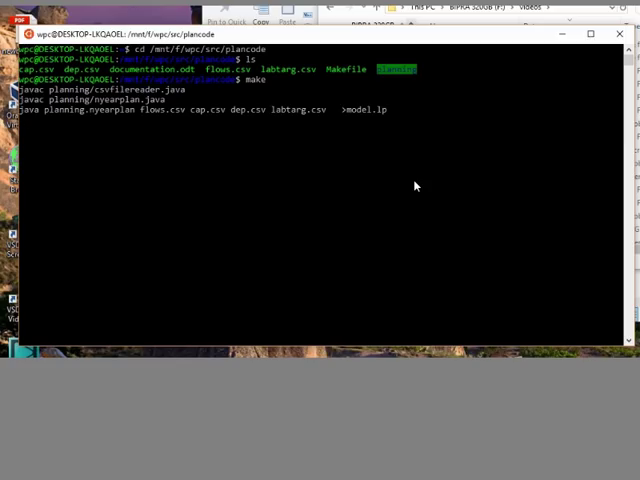
key("Return")
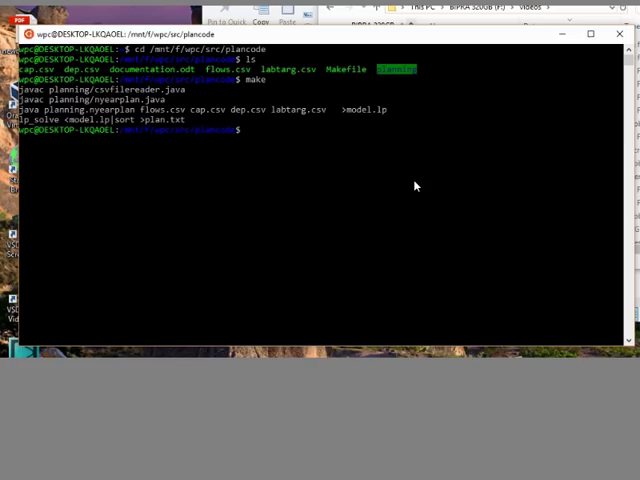
mouse_move(364, 116)
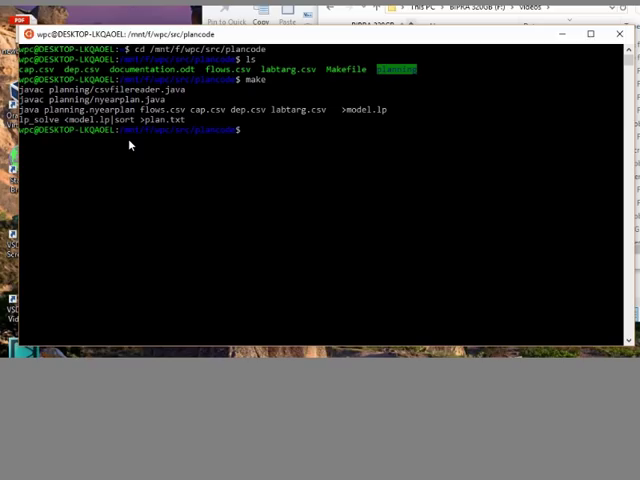
mouse_move(176, 128)
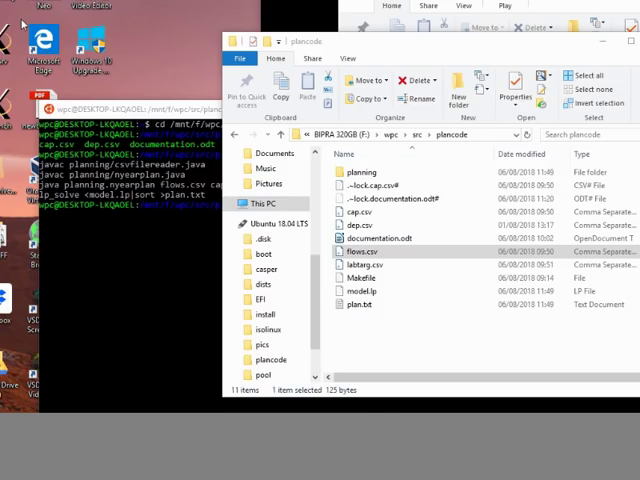
Select the CSV file in the plancode folder and bring up its context menu
left_click(364, 264)
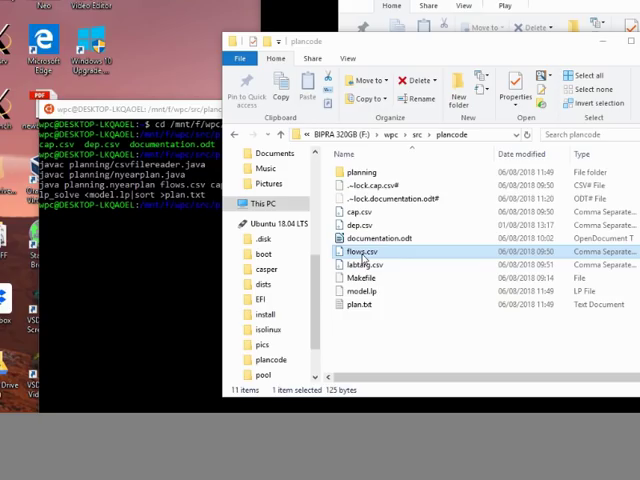
right_click(360, 252)
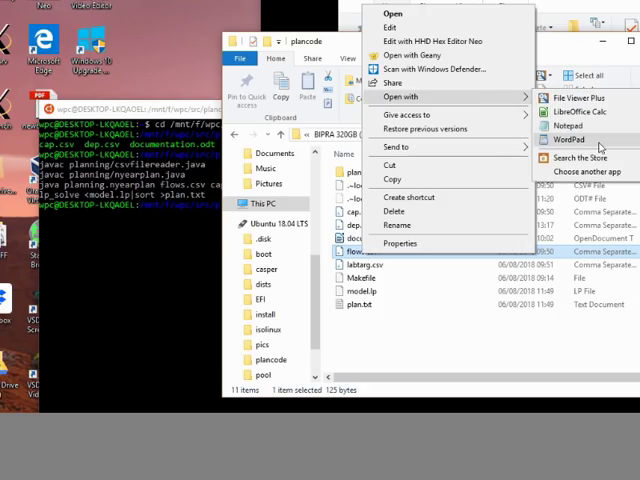
Open the iron, coal, corn and bread CSV as plain text in WordPad
left_click(564, 140)
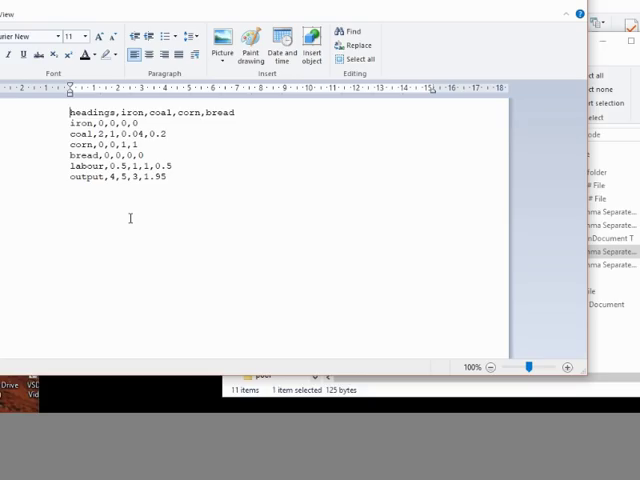
mouse_move(248, 164)
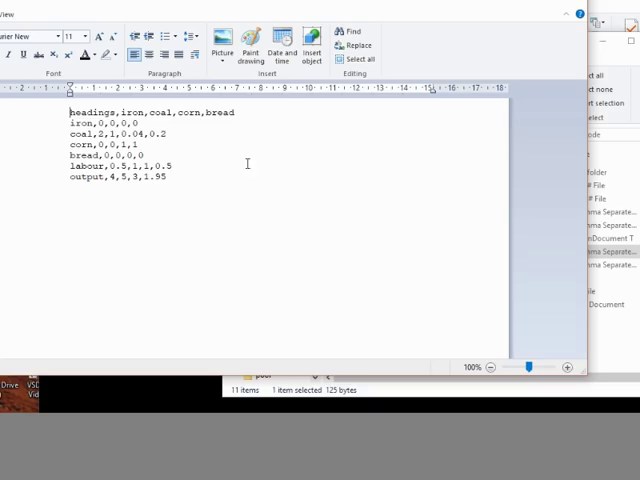
mouse_move(484, 74)
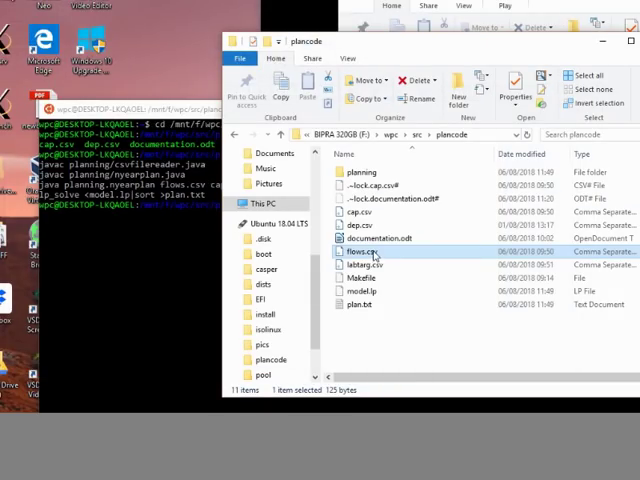
right_click(362, 252)
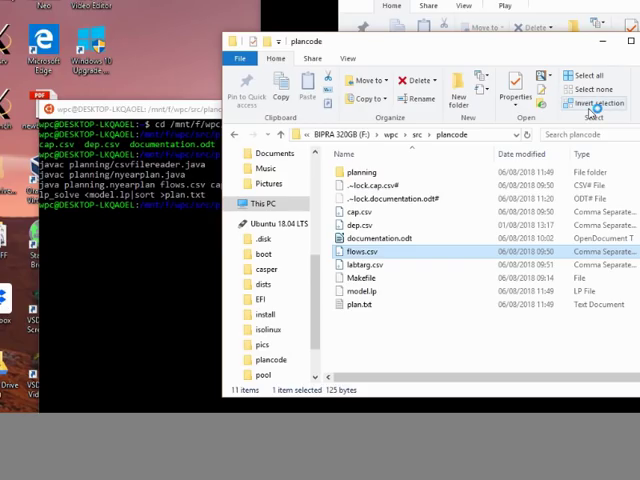
mouse_move(600, 104)
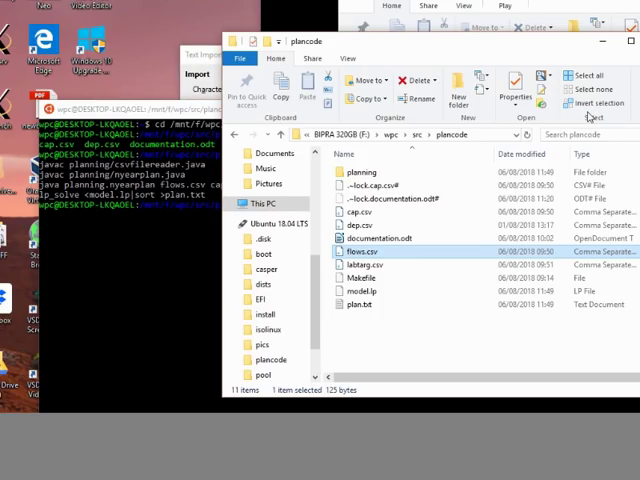
mouse_move(590, 348)
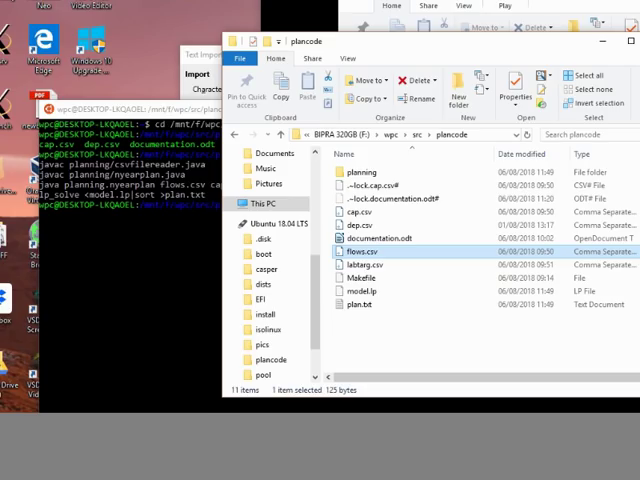
Open the iron, coal, corn and bread CSV table as a LibreOffice Calc spreadsheet
double_click(360, 238)
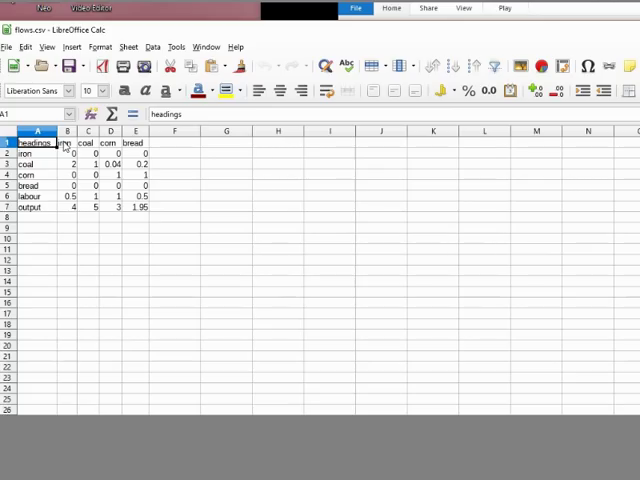
mouse_move(166, 152)
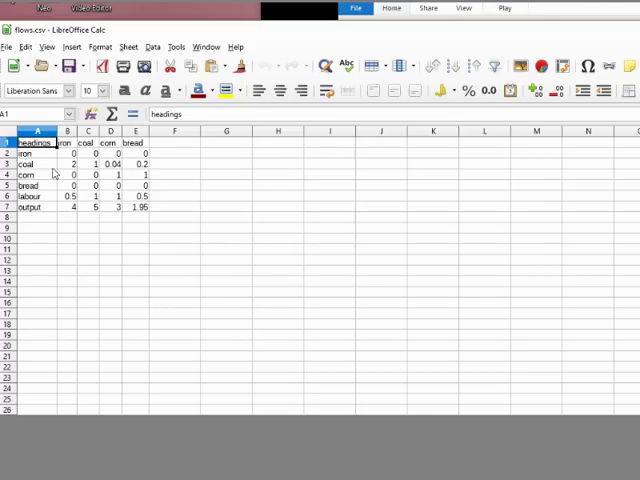
mouse_move(72, 172)
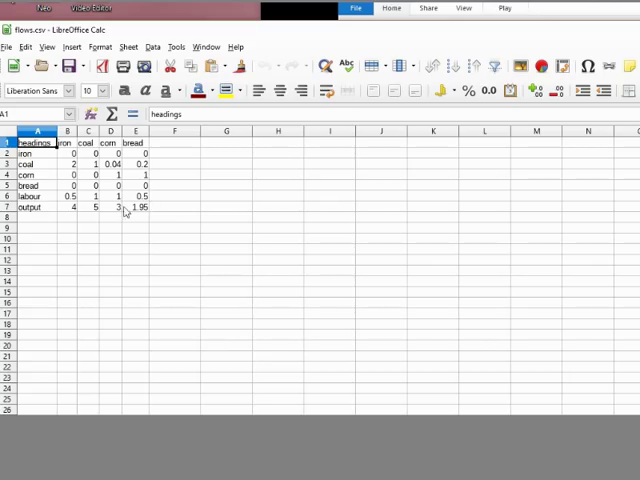
mouse_move(156, 240)
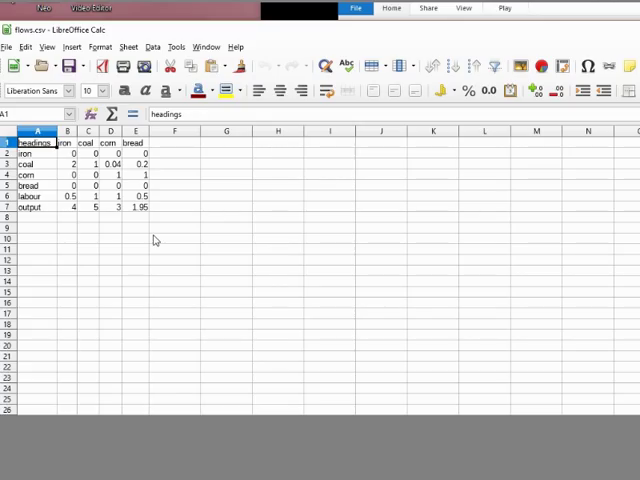
mouse_move(198, 370)
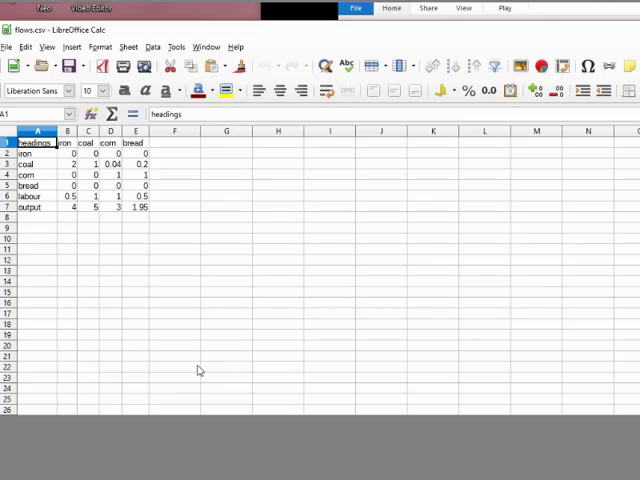
mouse_move(156, 140)
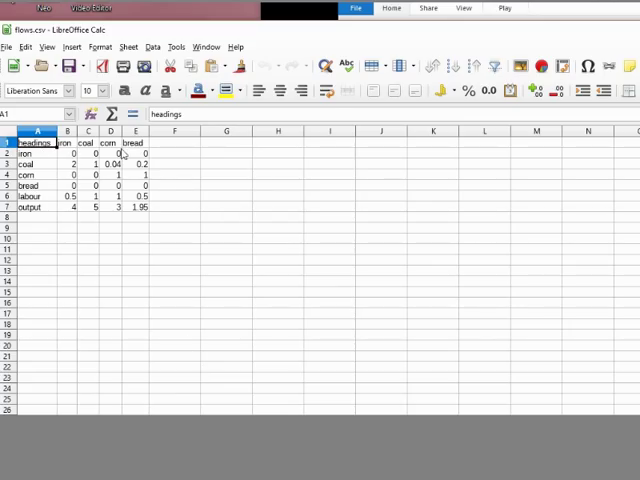
mouse_move(536, 156)
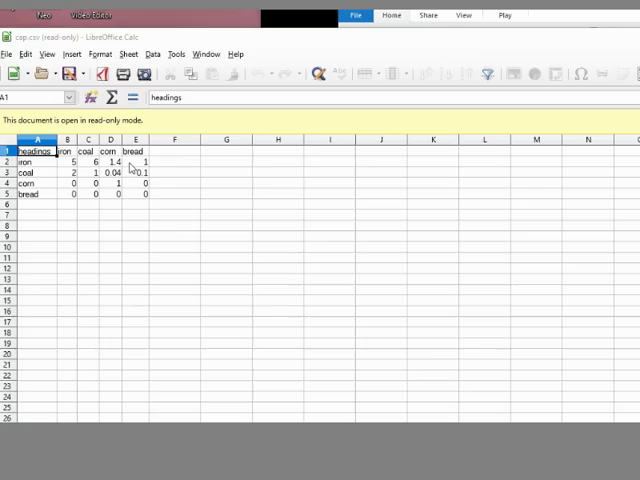
mouse_move(52, 164)
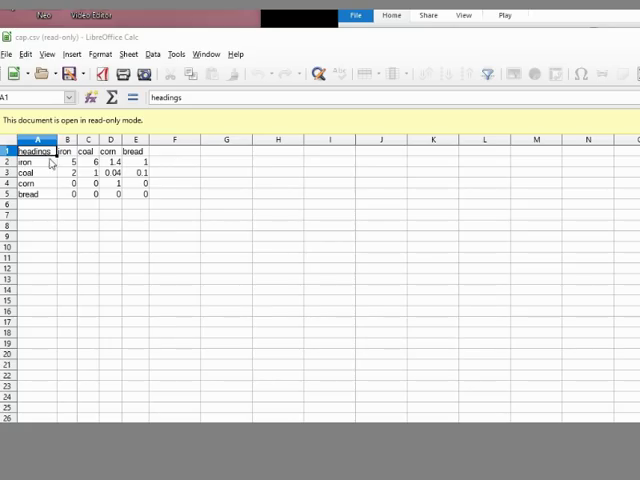
mouse_move(118, 230)
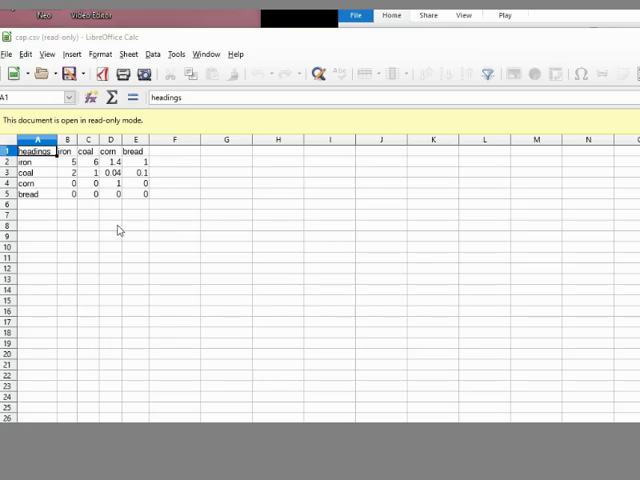
mouse_move(168, 184)
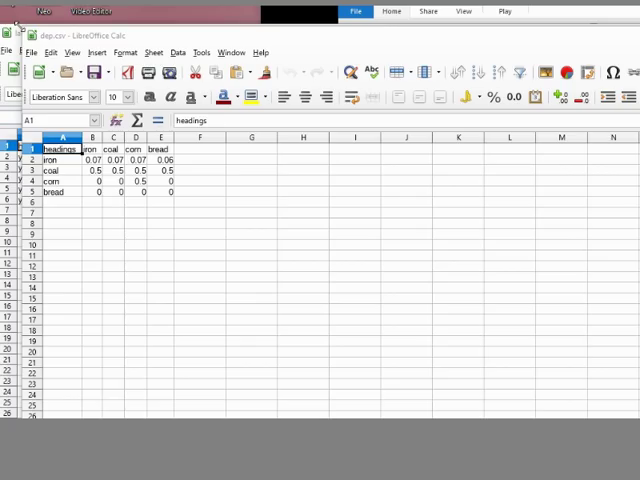
mouse_move(208, 320)
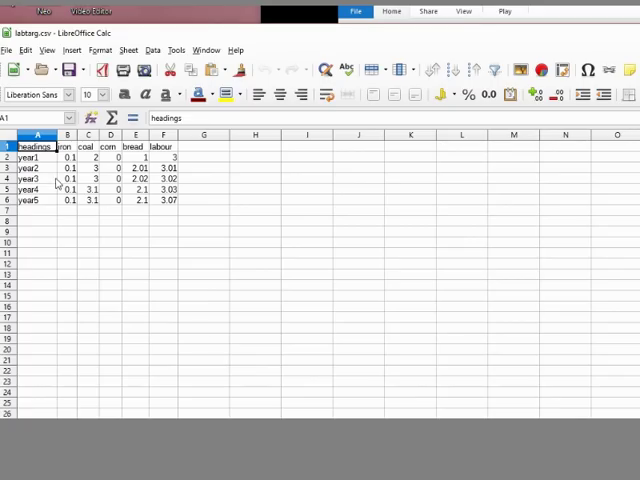
mouse_move(136, 162)
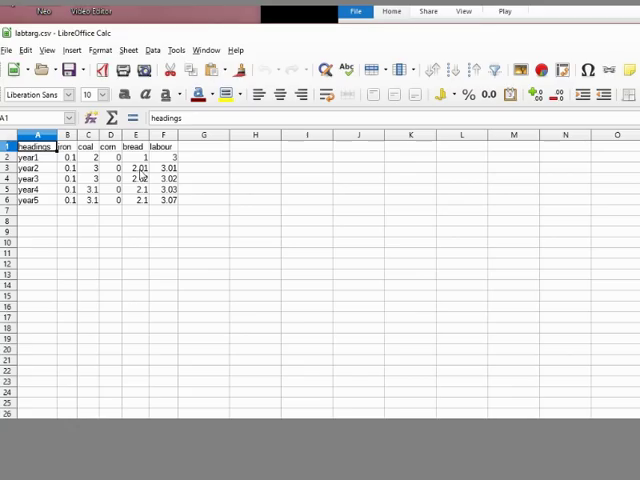
mouse_move(136, 214)
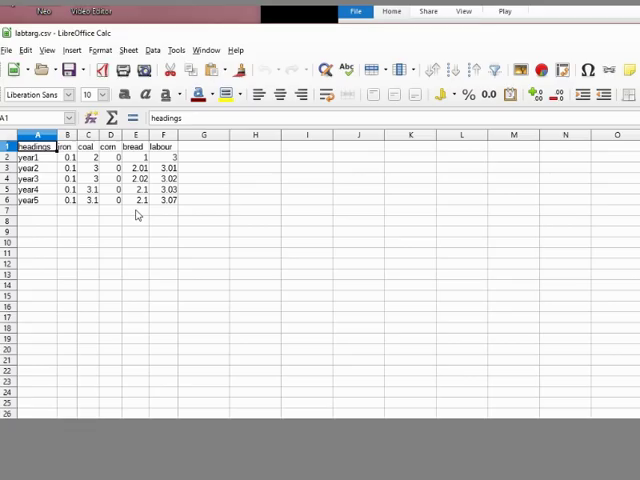
mouse_move(586, 318)
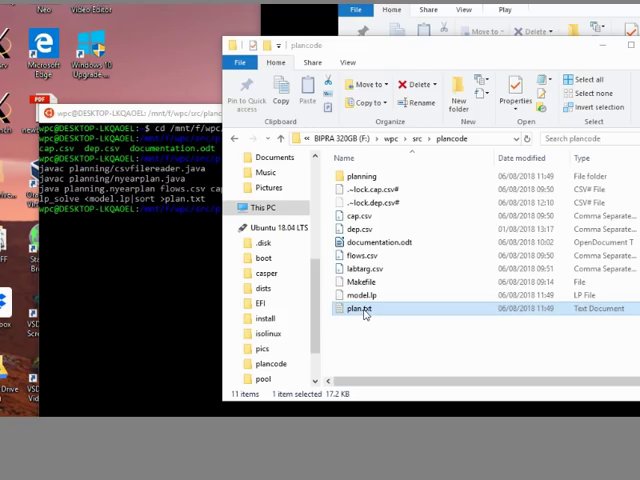
Show the Open with program list, including WordPad, for plan.txt
right_click(362, 308)
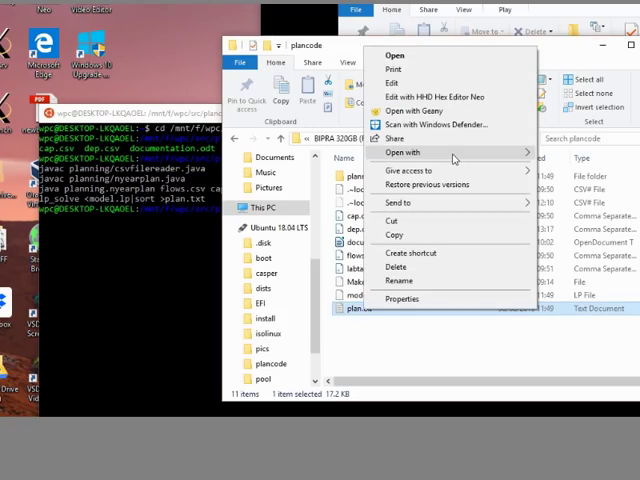
left_click(404, 152)
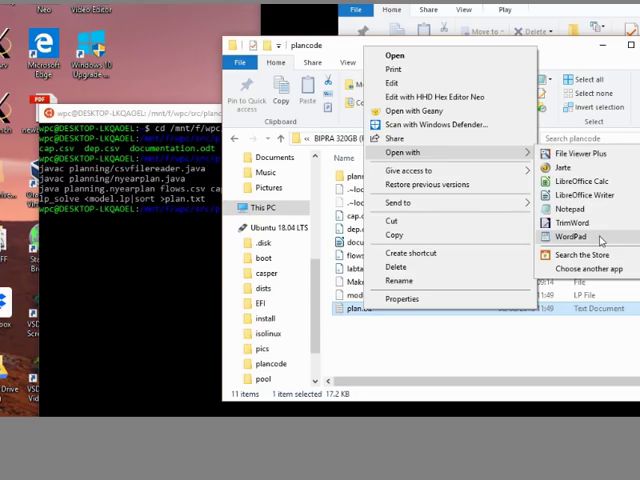
Open plan.txt in WordPad and read down the accumulation values for iron, coal, corn and bread
left_click(572, 236)
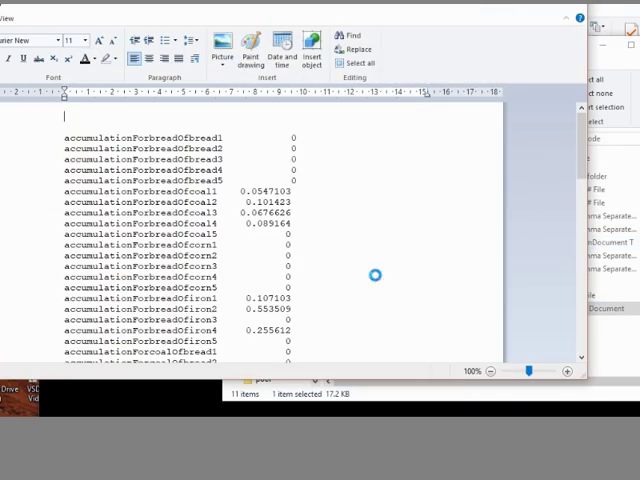
mouse_move(252, 170)
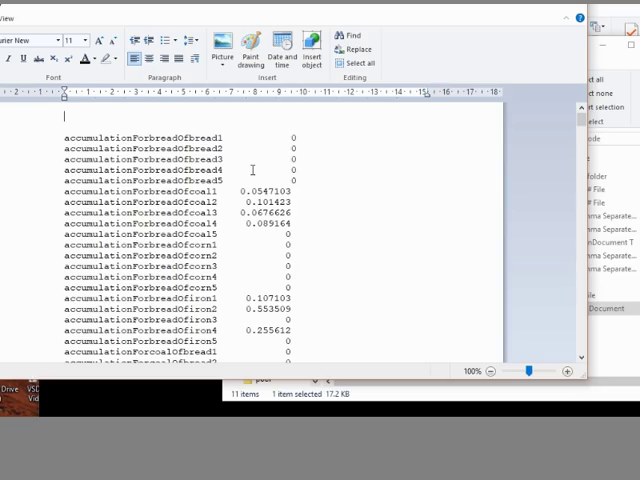
mouse_move(80, 210)
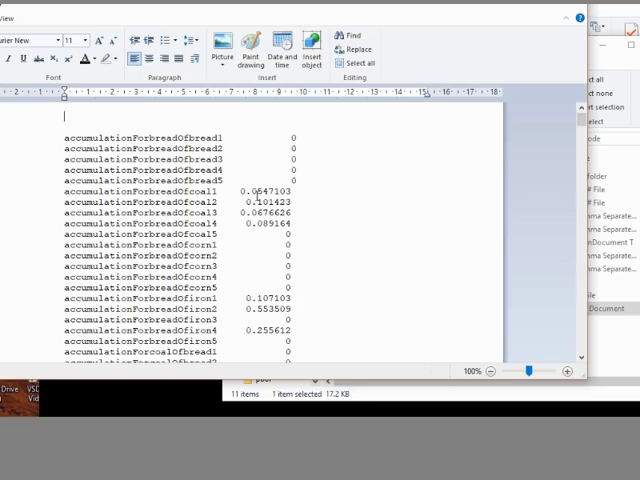
mouse_move(244, 262)
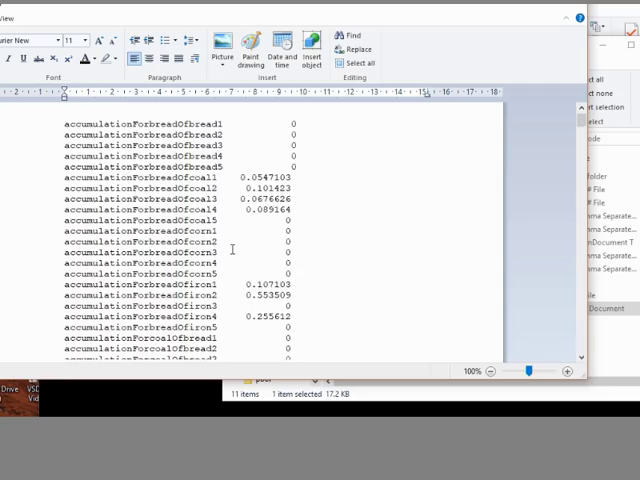
scroll("down", 3)
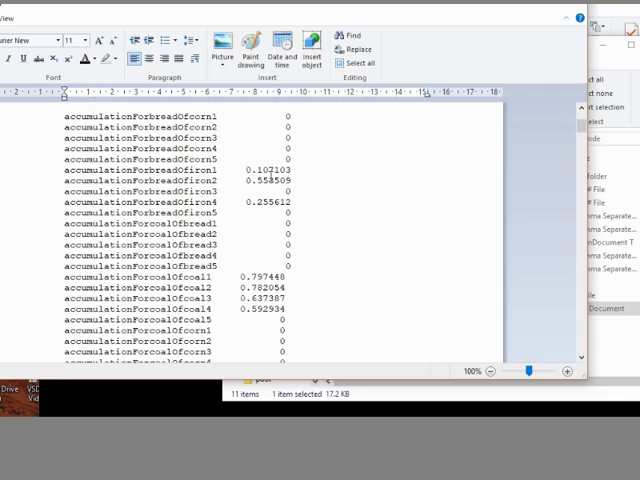
scroll("down", 3)
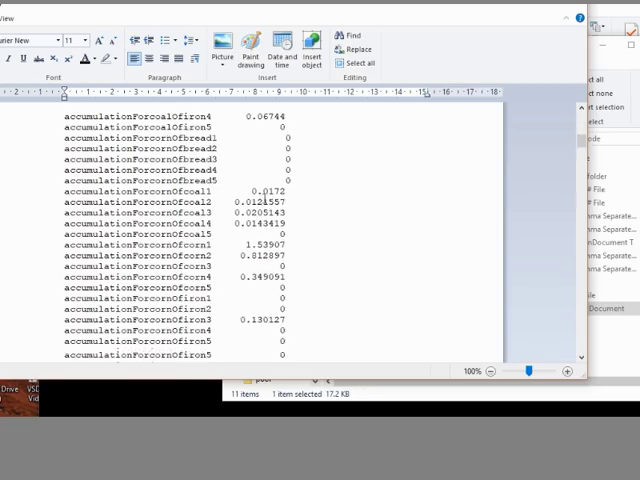
scroll("down", 3)
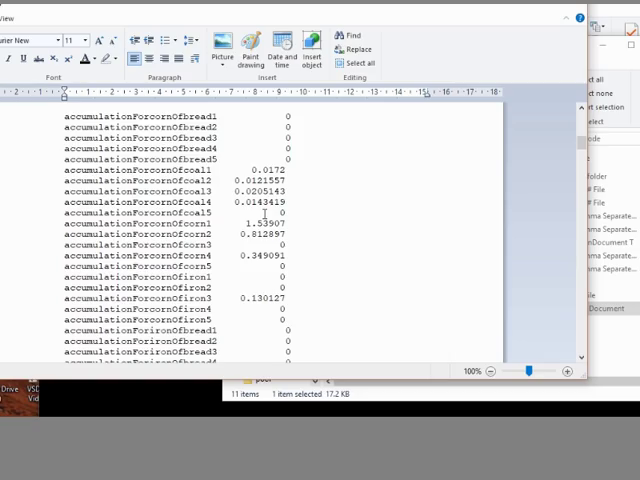
scroll("down", 3)
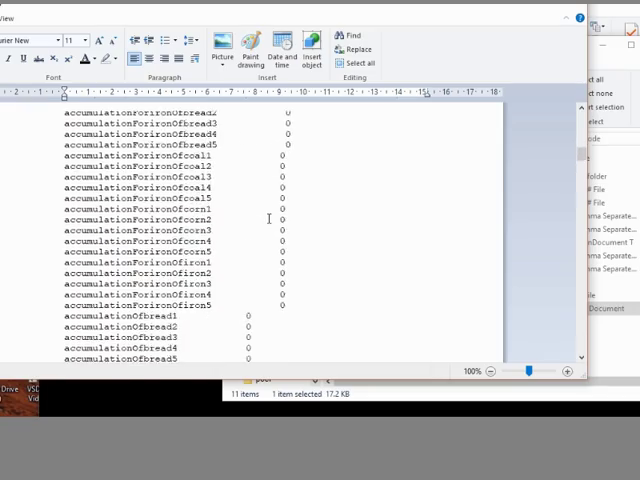
scroll("down", 3)
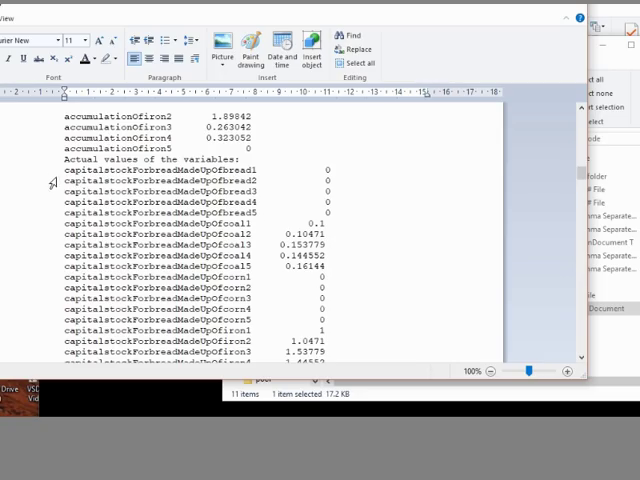
mouse_move(208, 176)
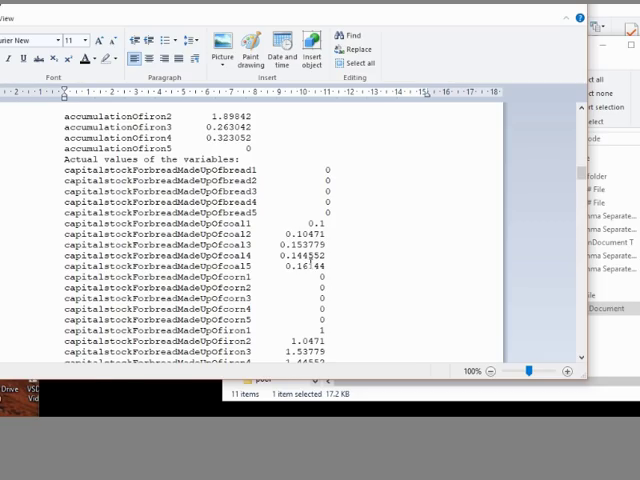
Scroll past 'Actual values of the variables' through the capitalstock rows for coal, corn and iron
scroll("down", 3)
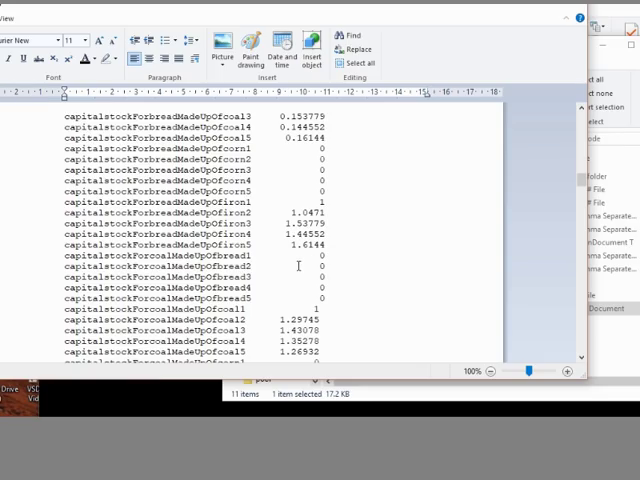
scroll("down", 3)
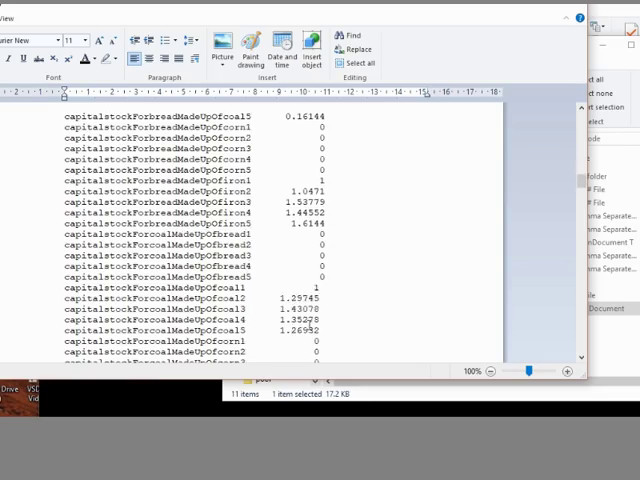
scroll("down", 3)
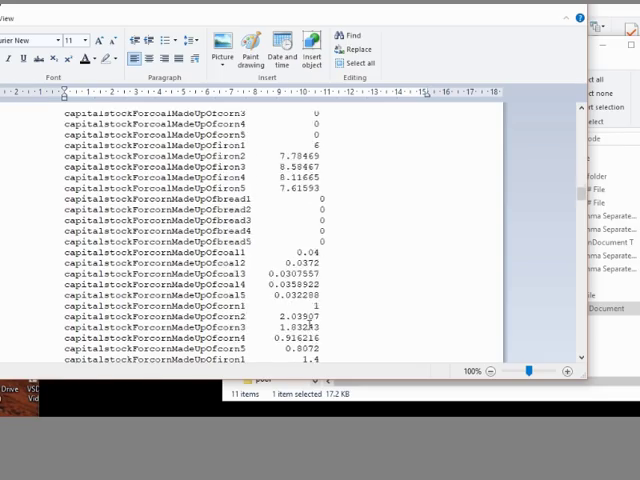
scroll("down", 3)
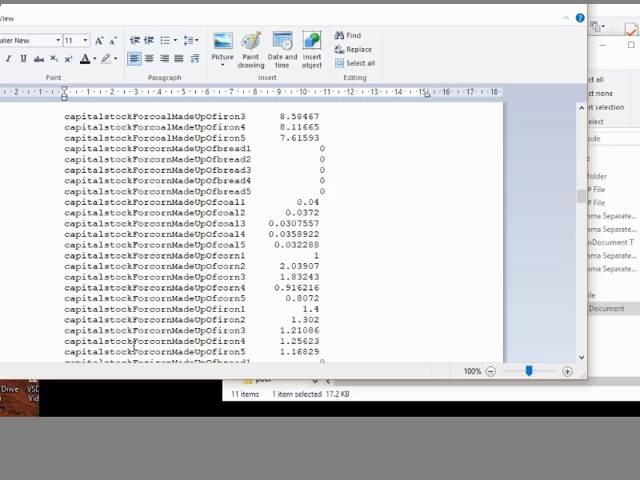
Scroll through the depreciation rows until the finalConsumption figures for bread, coal and corn appear
scroll("down", 3)
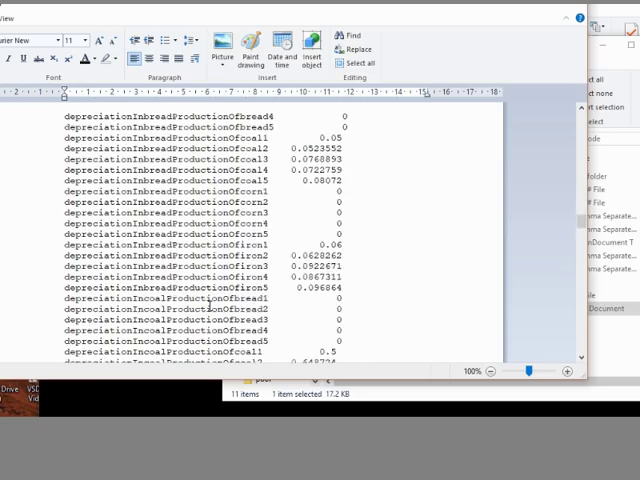
scroll("up", 3)
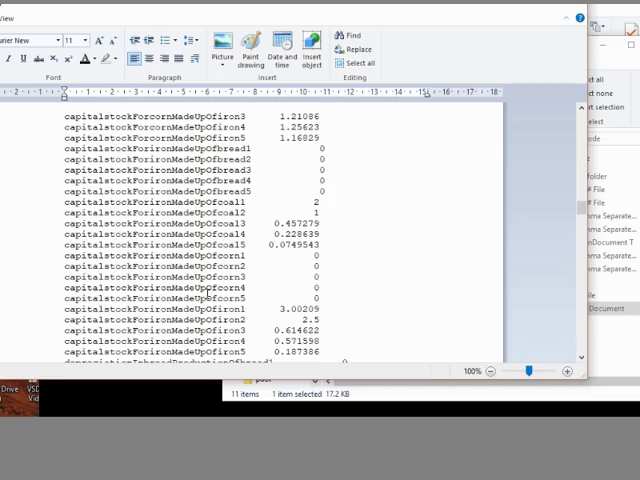
scroll("down", 3)
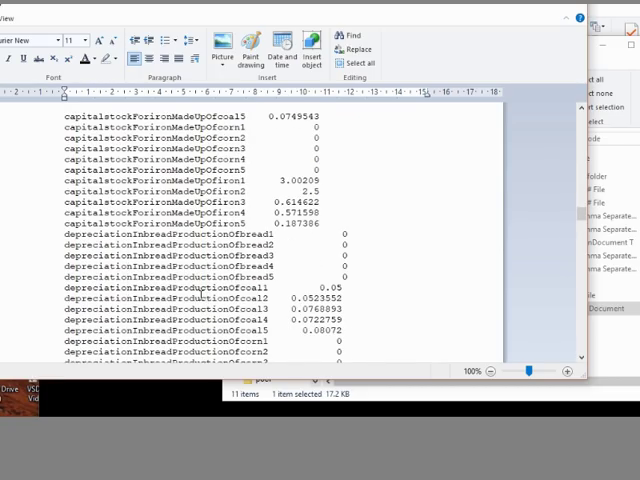
scroll("down", 3)
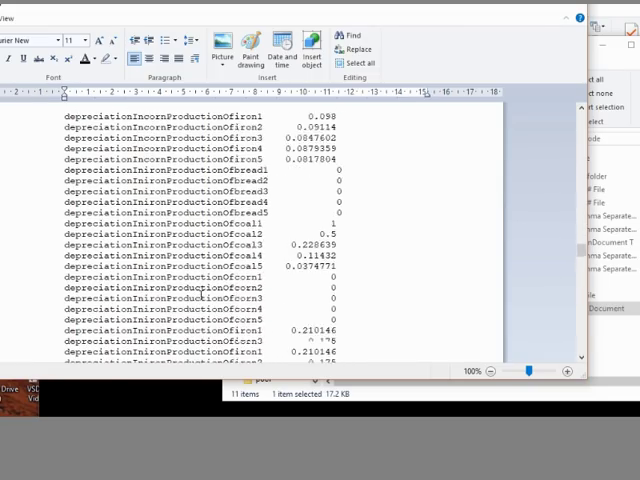
scroll("down", 3)
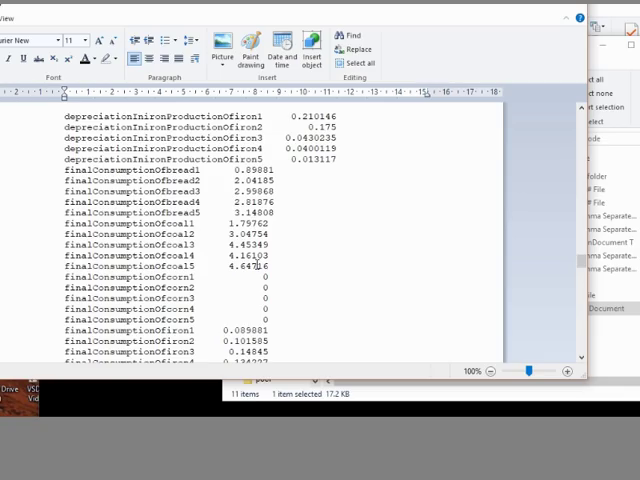
Scroll past the flow, labour and output values to the productiveConsumption figures for each good
scroll("down", 3)
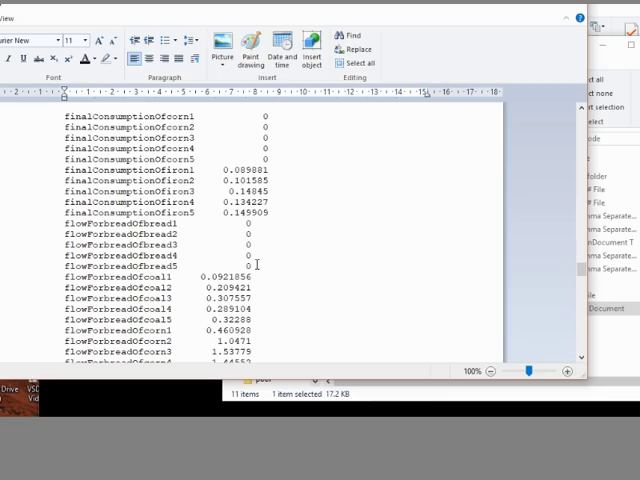
scroll("down", 3)
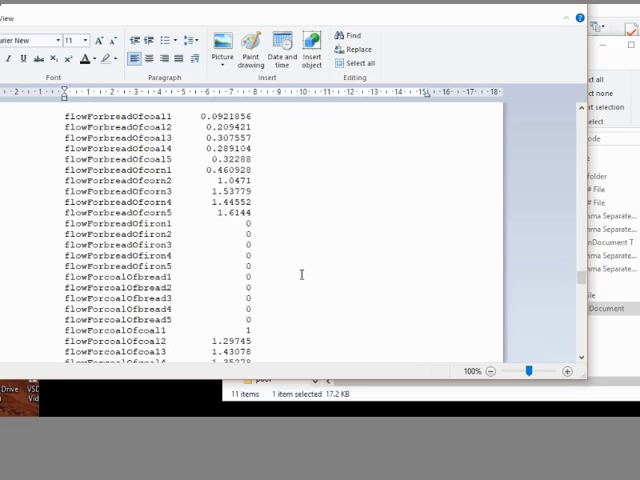
scroll("down", 3)
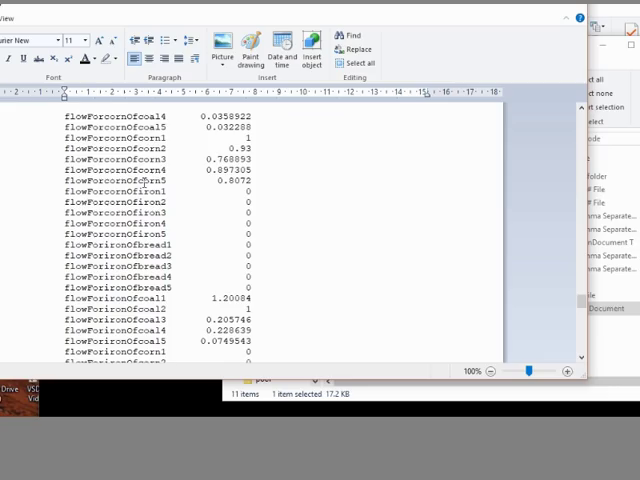
scroll("down", 3)
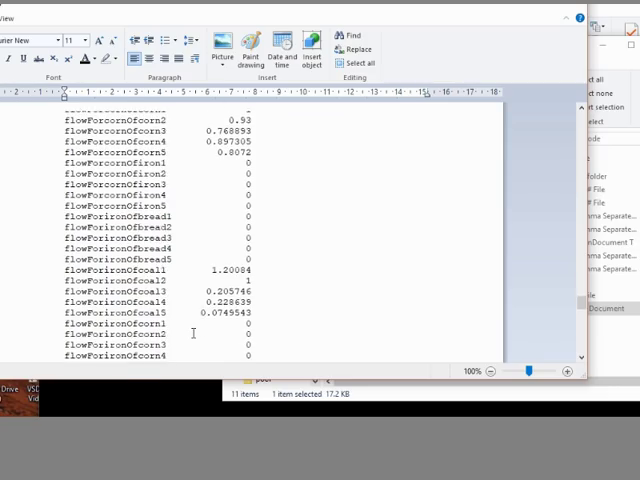
scroll("down", 3)
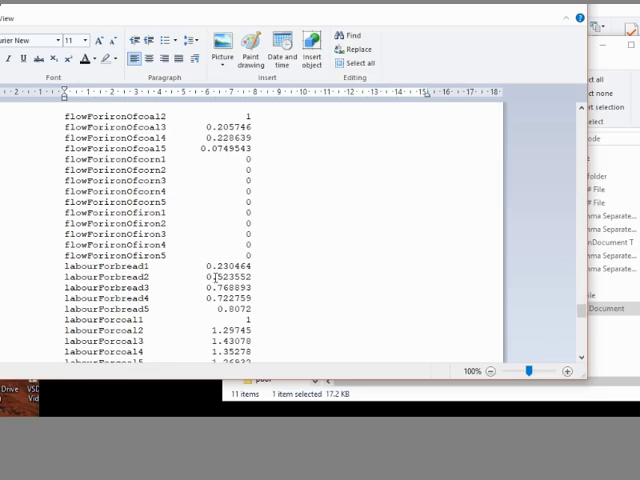
scroll("down", 3)
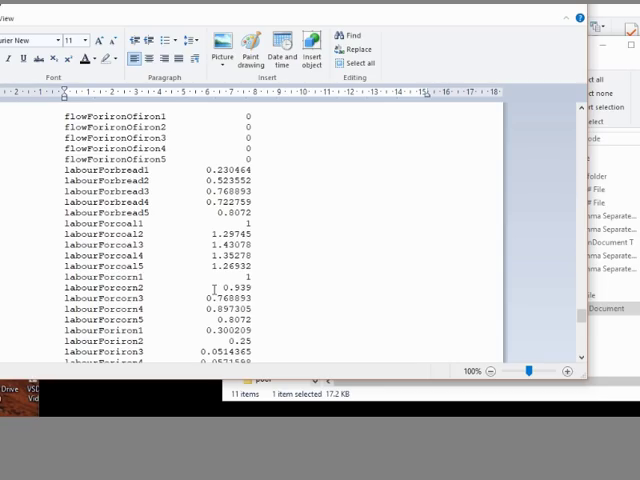
scroll("down", 3)
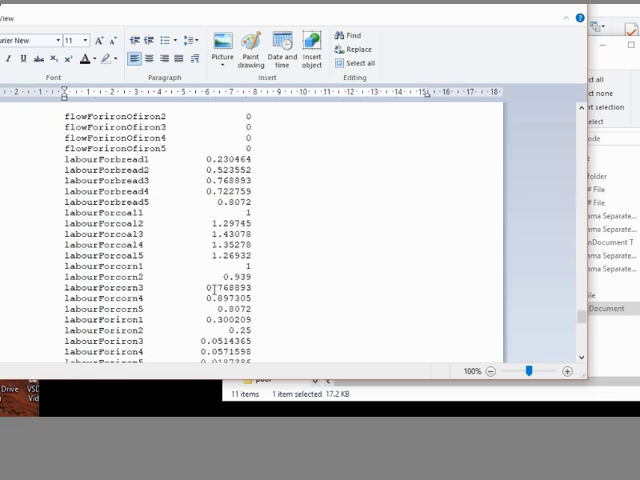
scroll("down", 3)
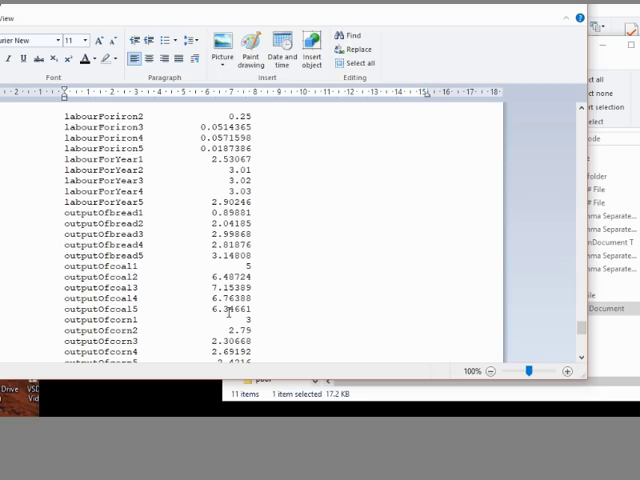
scroll("down", 3)
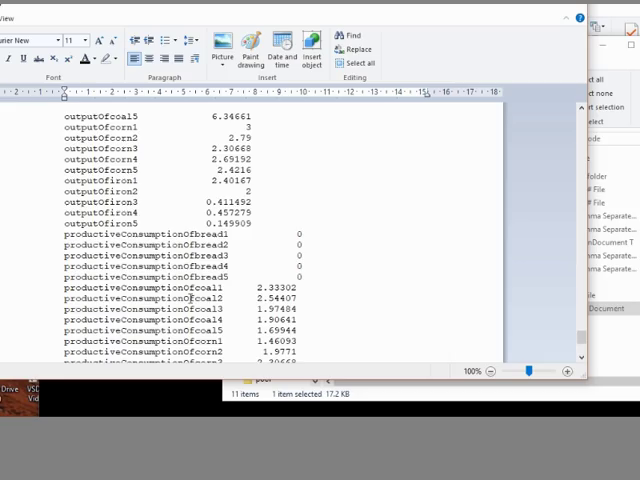
scroll("down", 3)
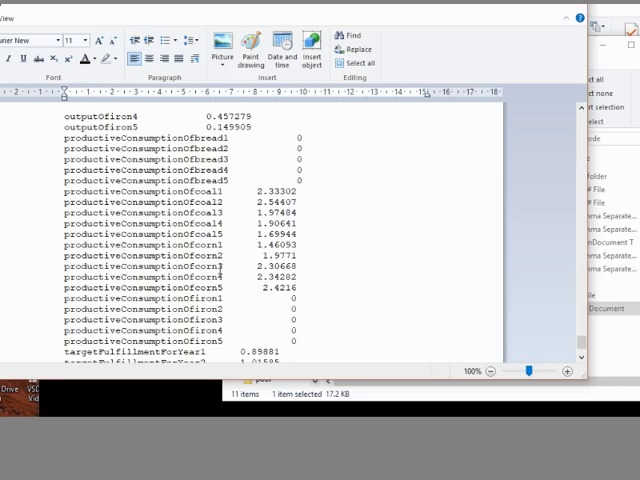
scroll("down", 3)
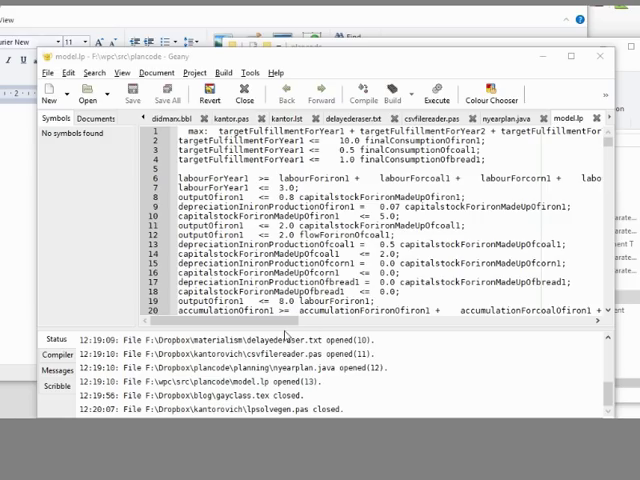
scroll("right", 3)
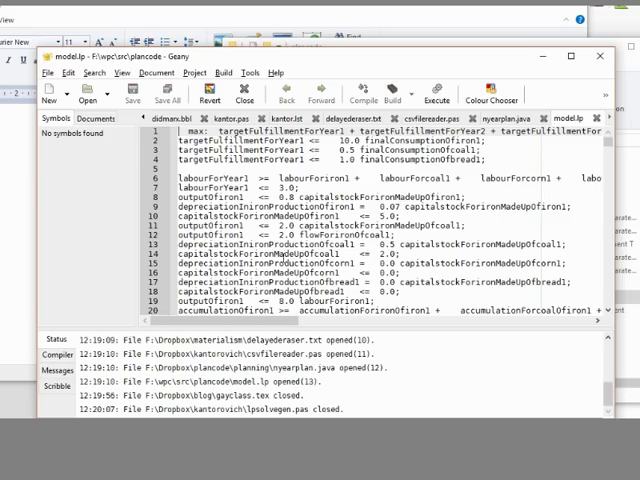
Scroll model.lp down to lines 73–92 showing the bread, accumulation and capital stock constraints
scroll("down", 3)
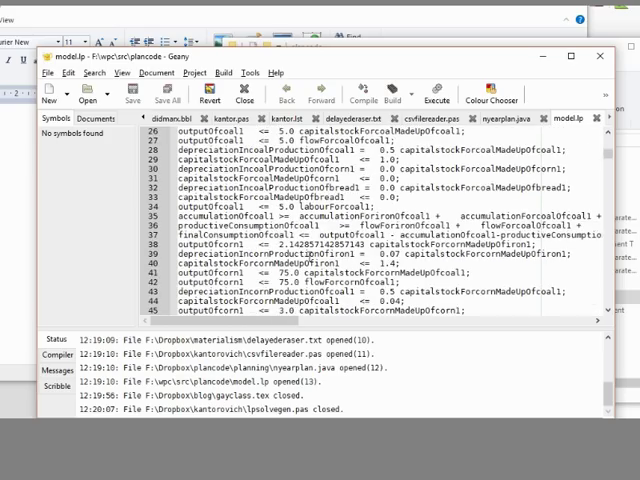
scroll("down", 3)
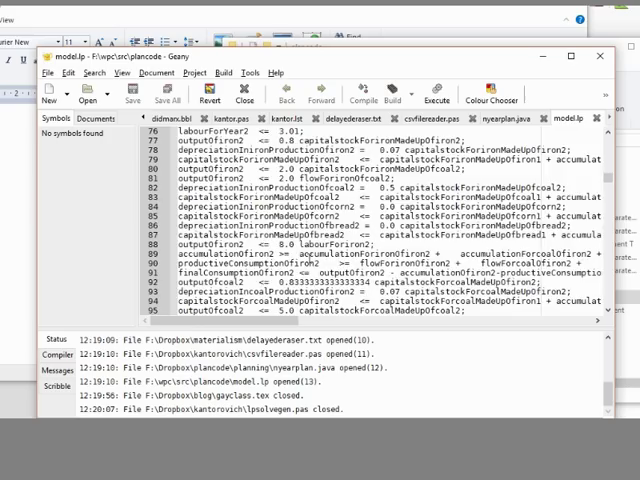
scroll("up", 3)
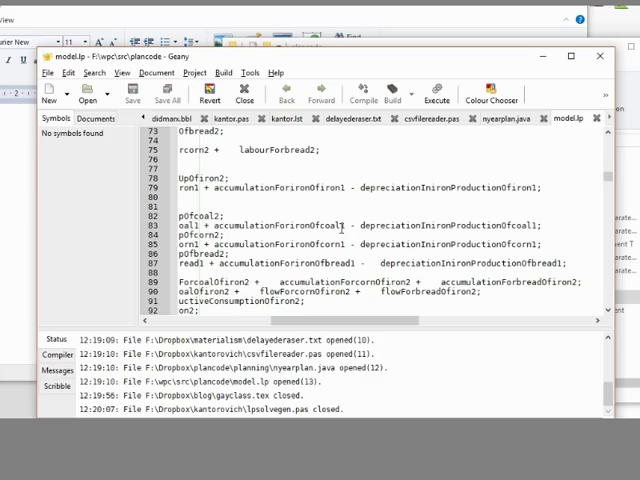
mouse_move(350, 322)
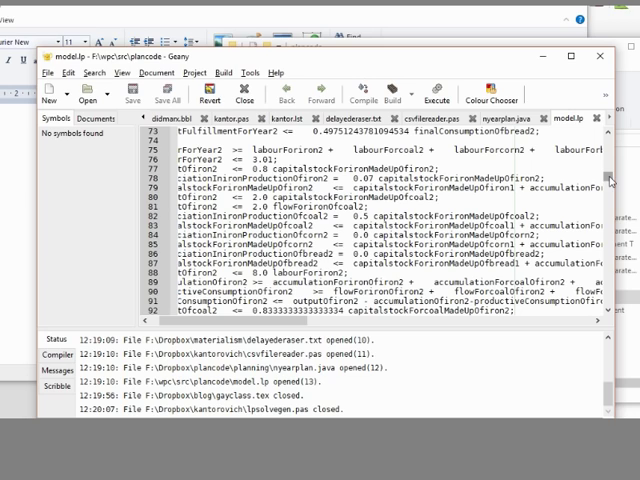
scroll("down", 3)
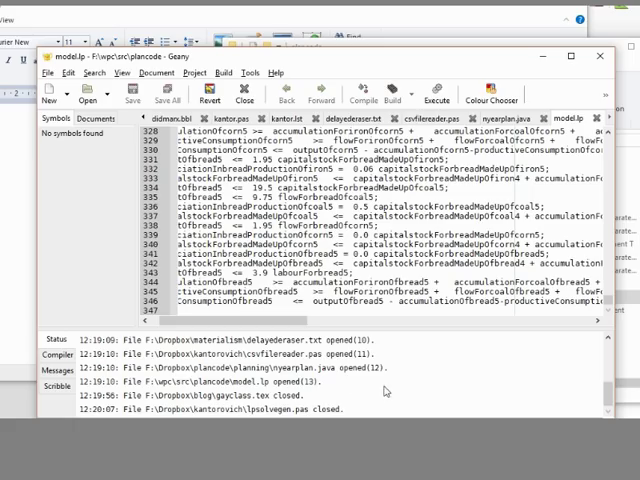
mouse_move(556, 388)
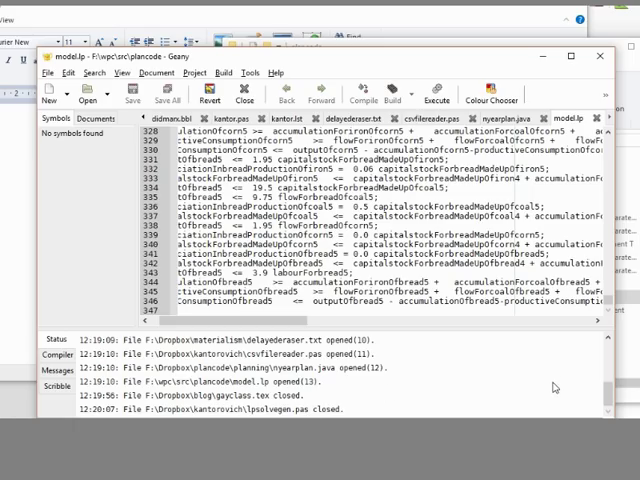